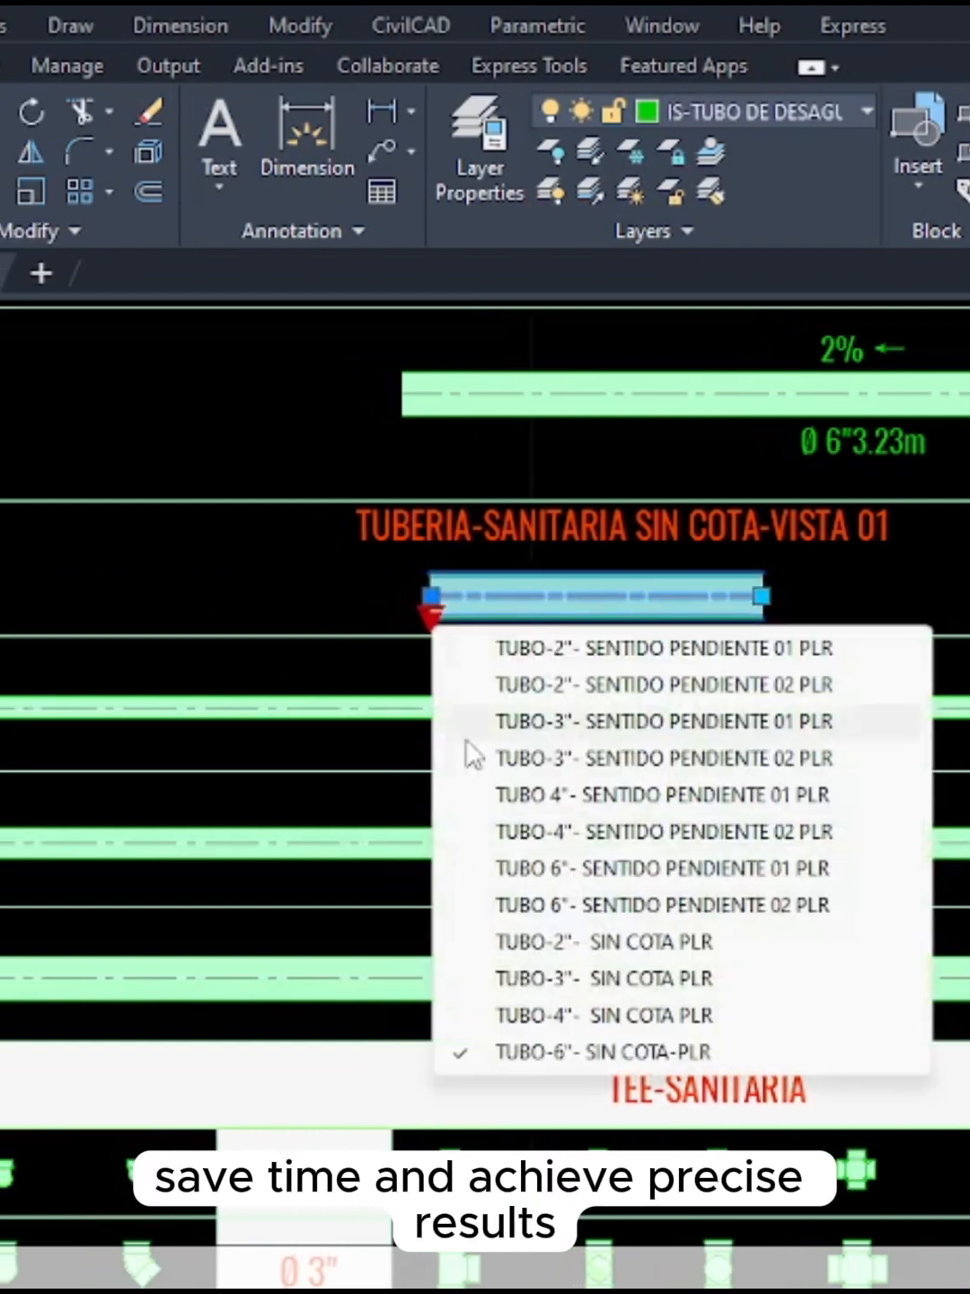
Switch the sanitary pipe block to a TUBO-3" SENTIDO PENDIENTE sloped variant.
{"action": "left_click", "coordinate": [611, 758]}
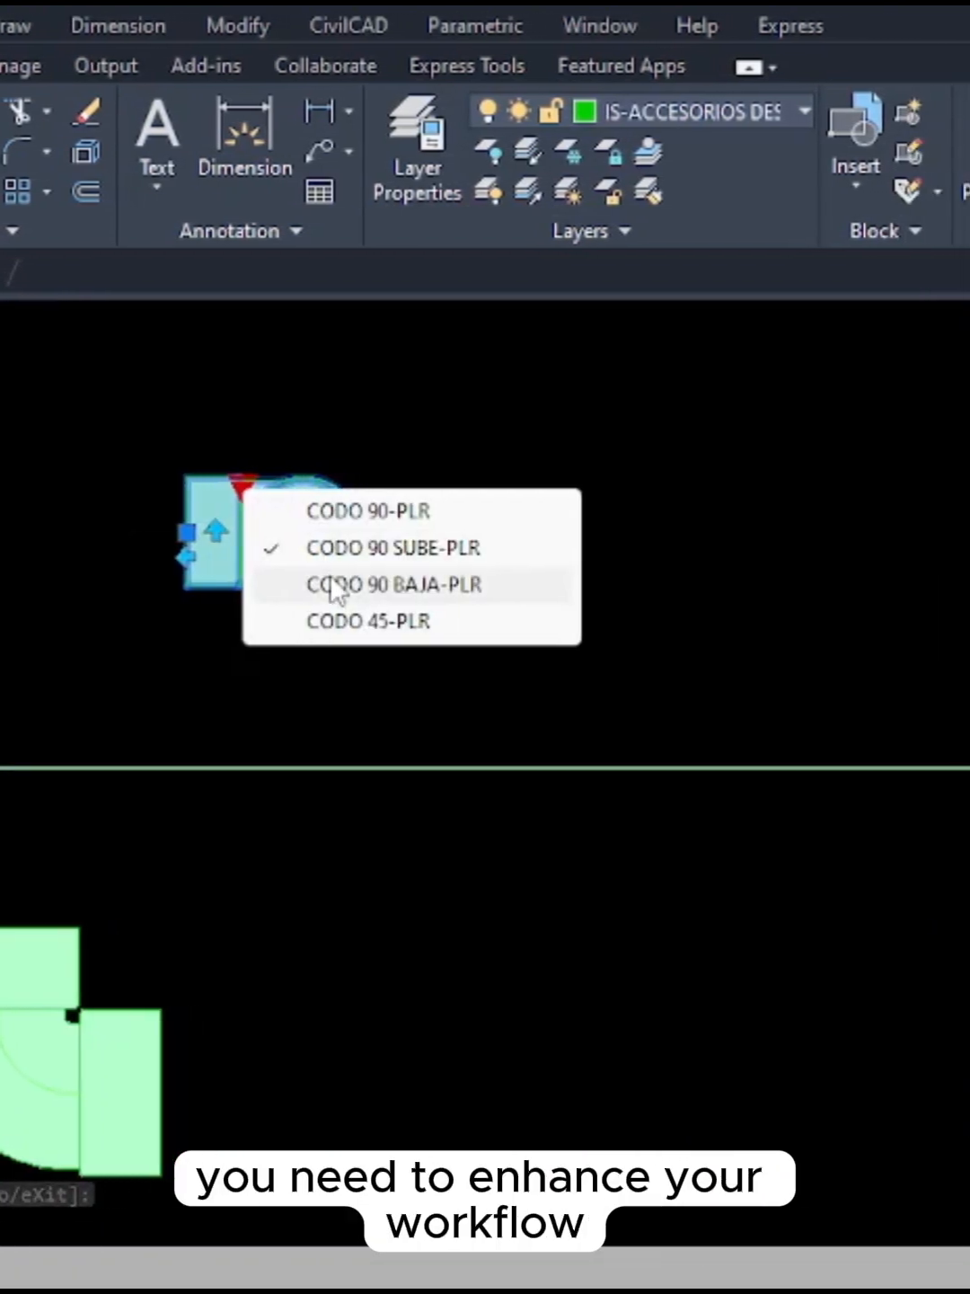
Set the elbow block's visibility state to CODO 90 BAJA-PLR.
{"action": "left_click", "coordinate": [392, 585]}
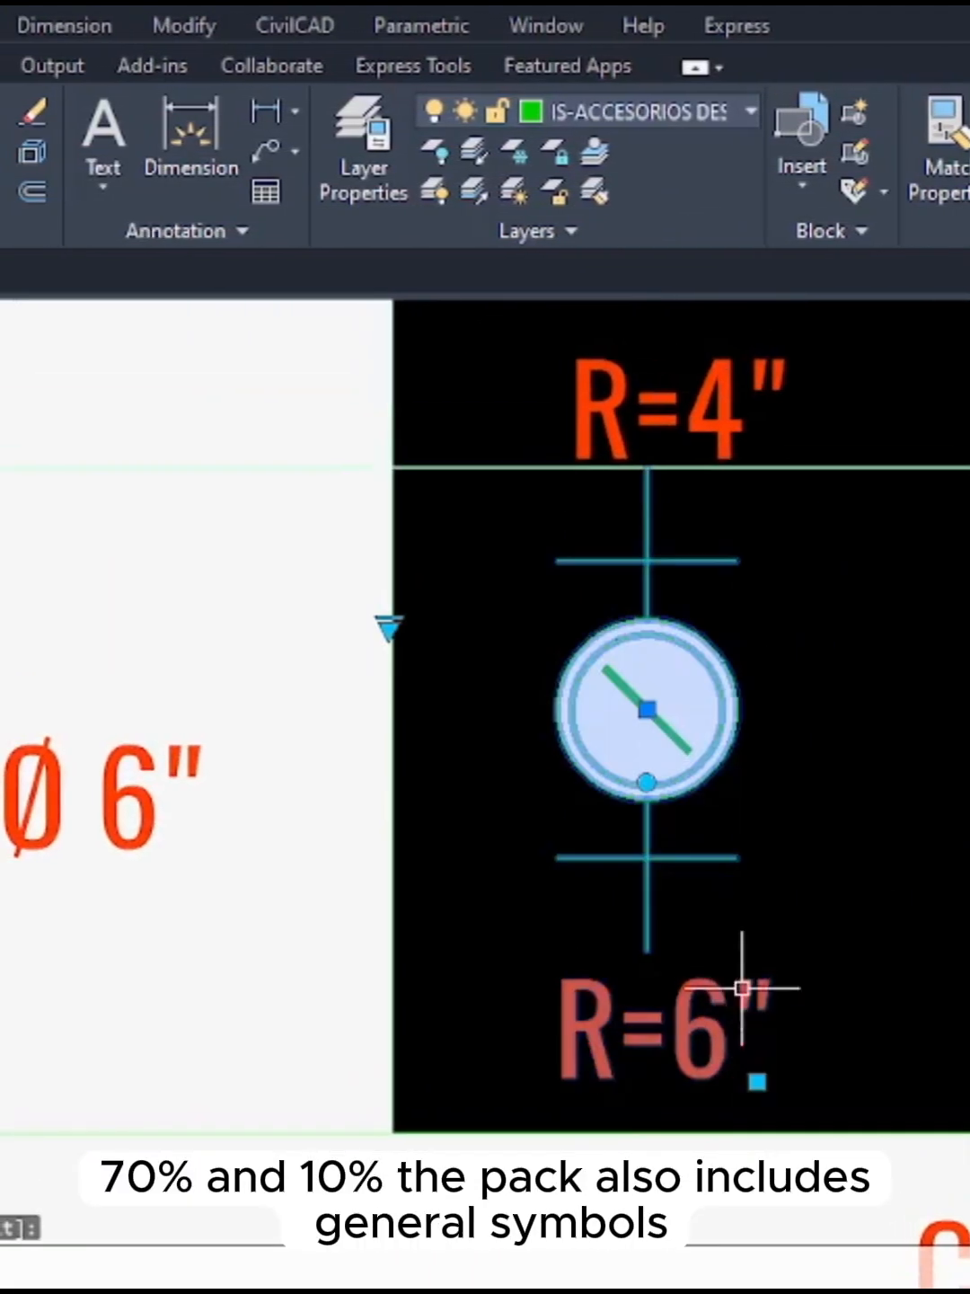
Edit the drain block's DIAMETRO attribute in the Enhanced Attribute Editor.
{"action": "double_click", "coordinate": [645, 709]}
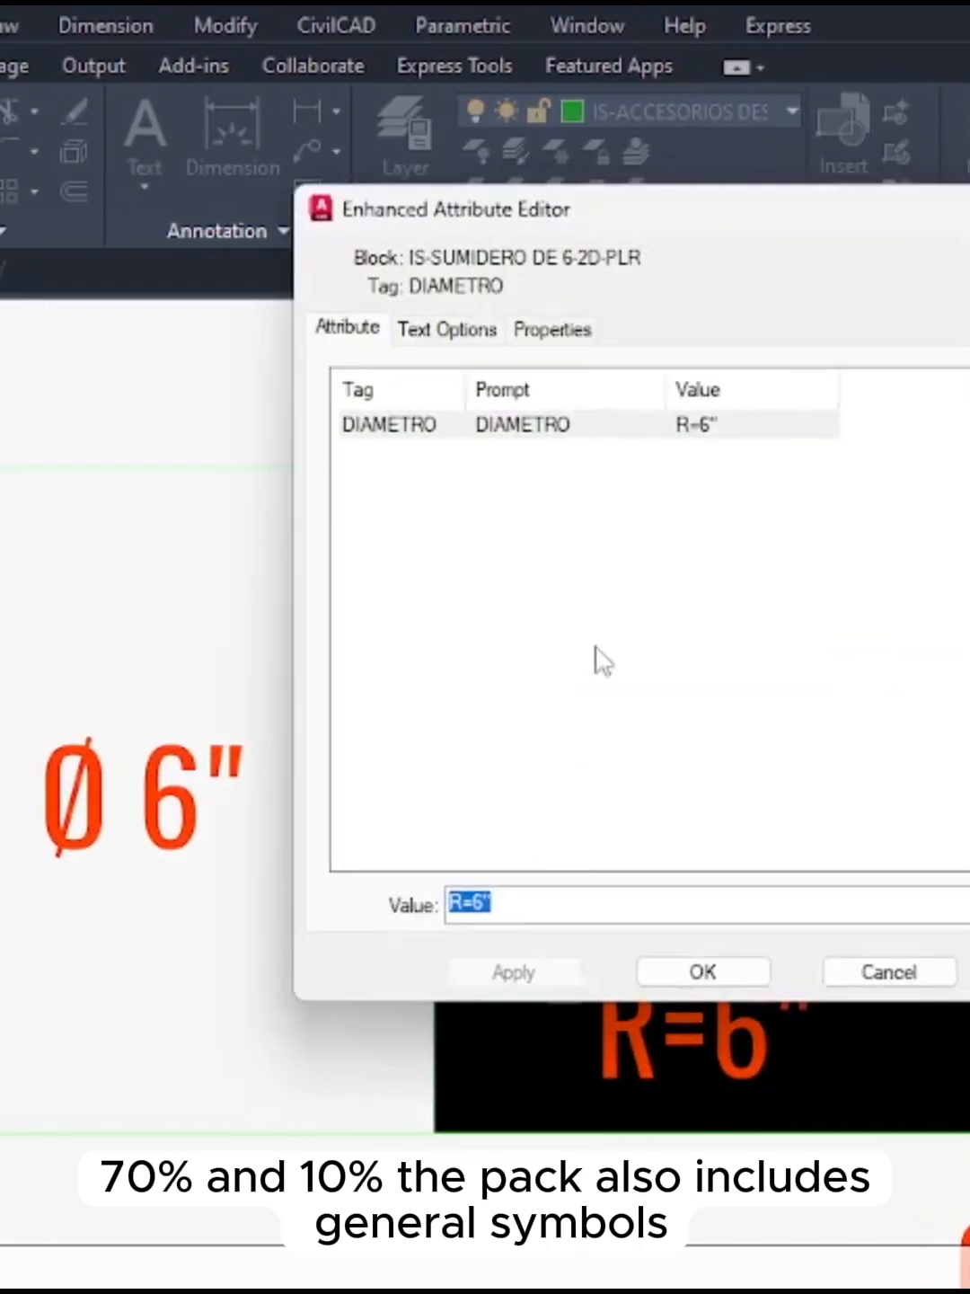
{"action": "left_click", "coordinate": [703, 970]}
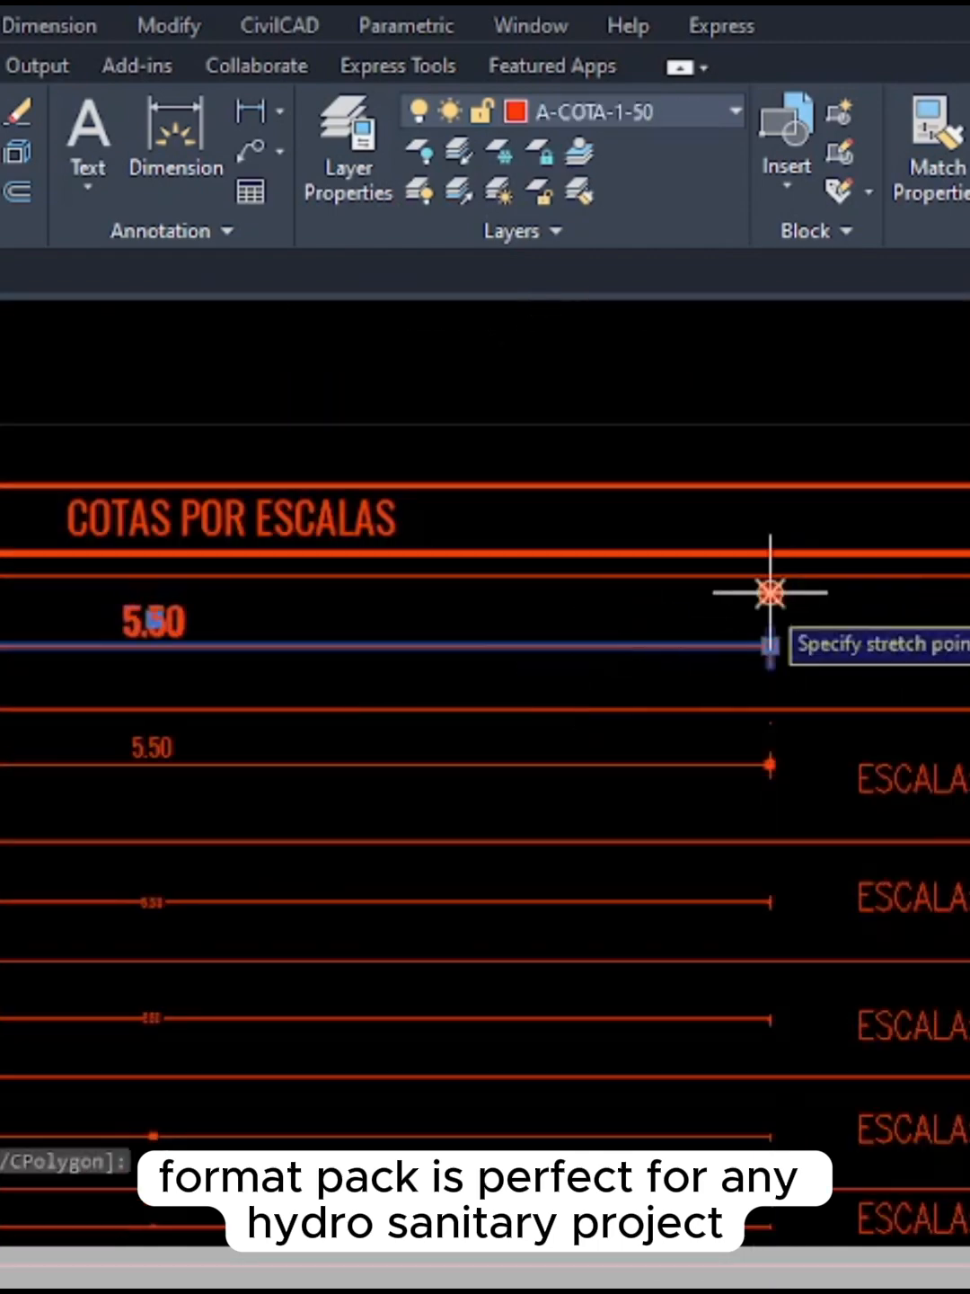
Start in-place editing of the ANOTACIONES TIPO 01-1 leader text.
{"action": "double_click", "coordinate": [765, 548]}
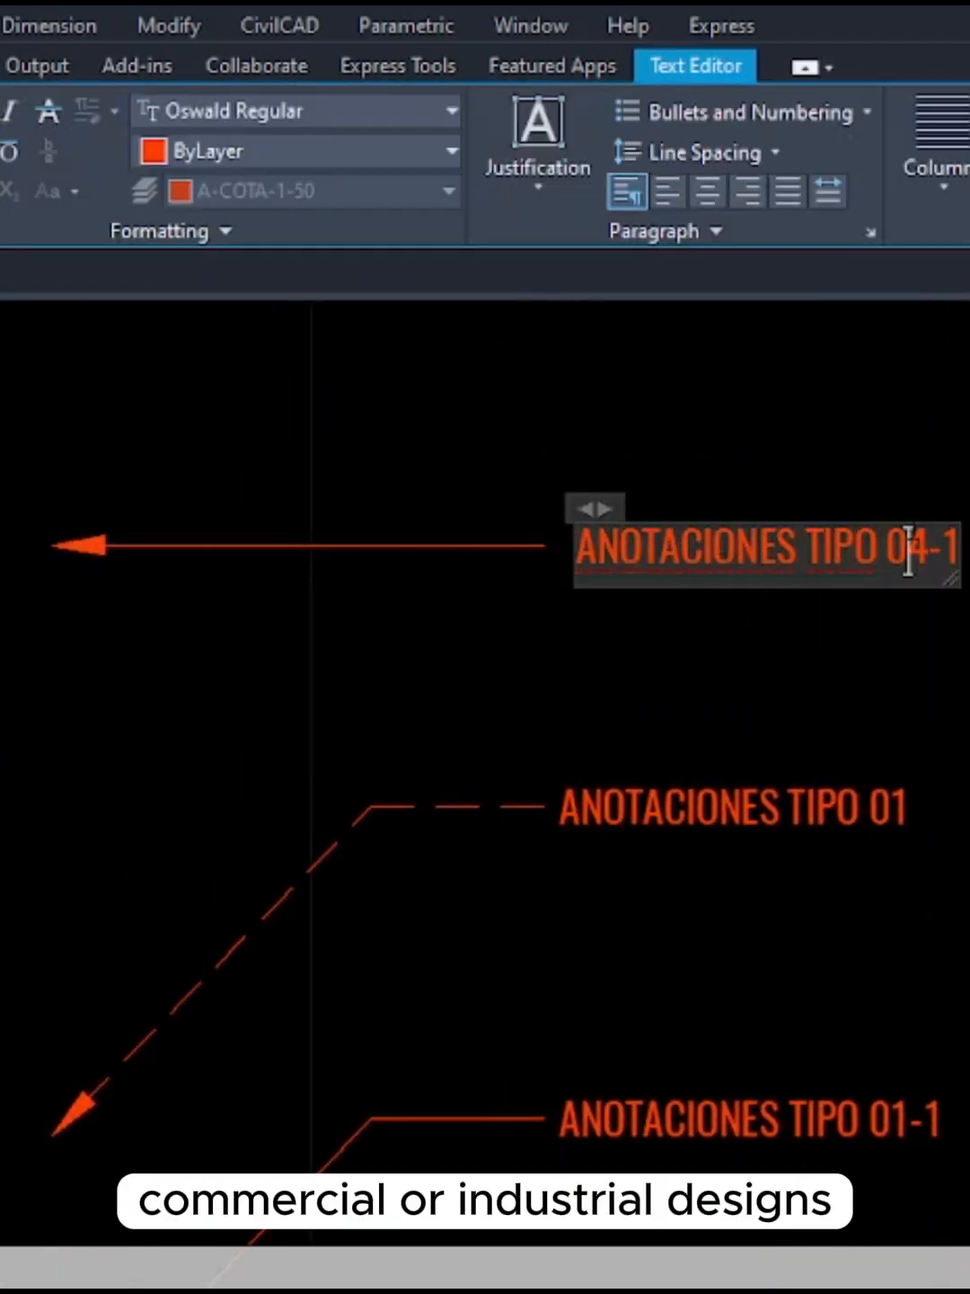